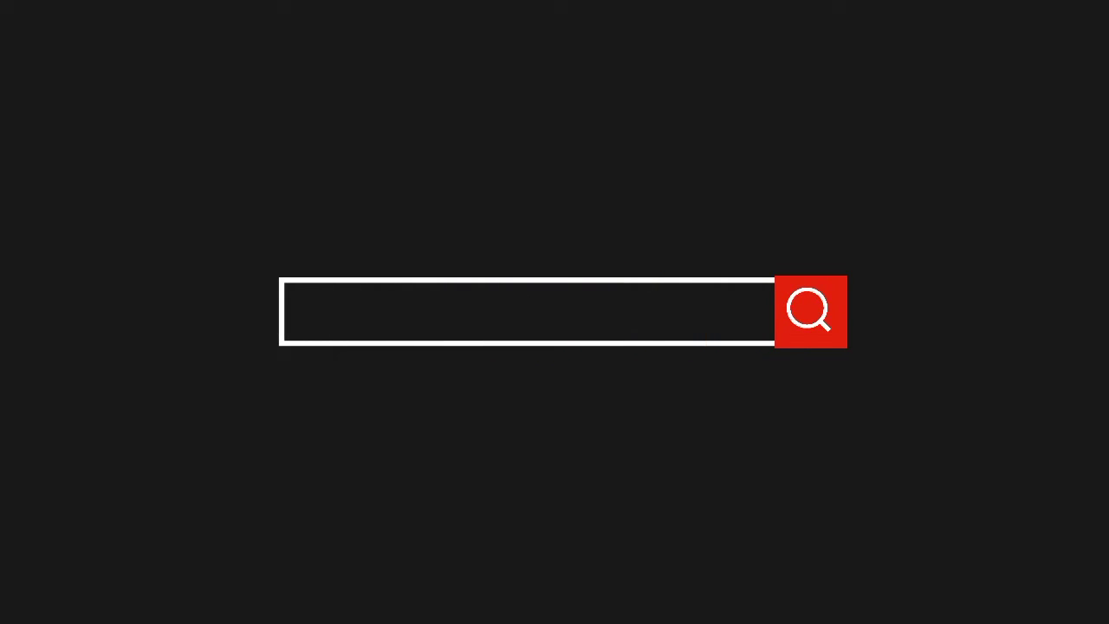
- Launch PicsArt and load the bearded man and New York skyline photo for editing
{"action": "type", "text": "Ahmad Baehaqi"}
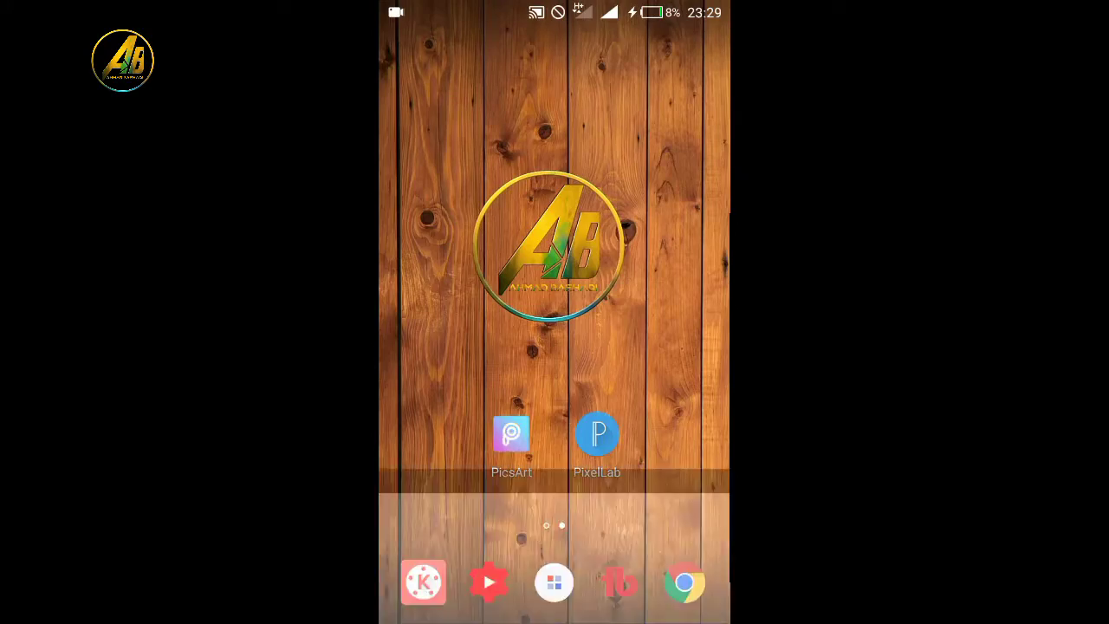
{"action": "left_click", "coordinate": [512, 433]}
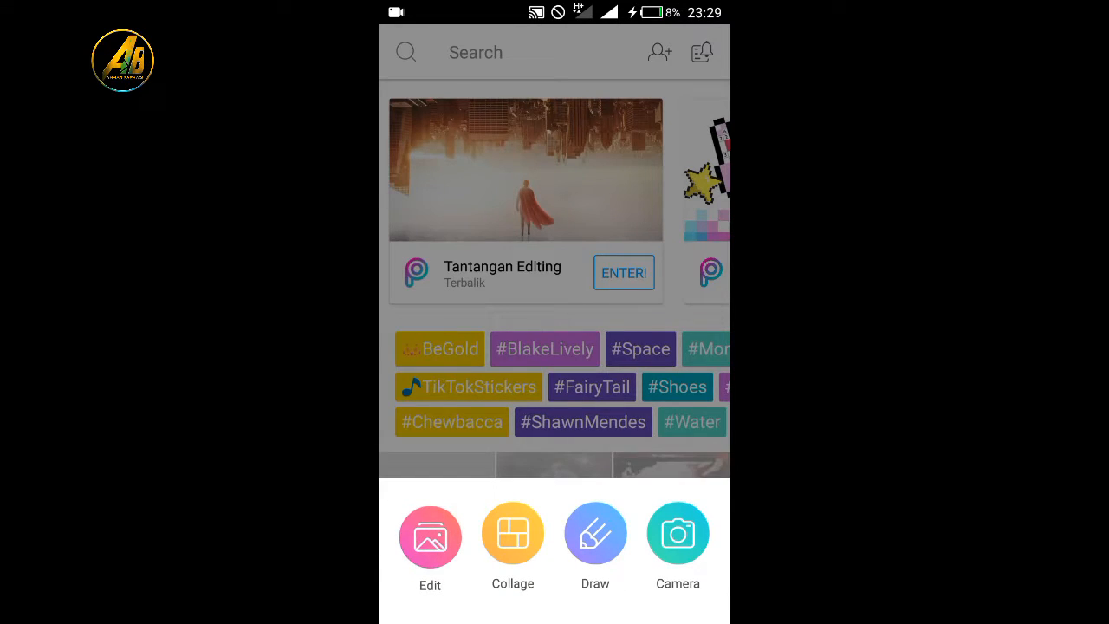
{"action": "left_click", "coordinate": [430, 534]}
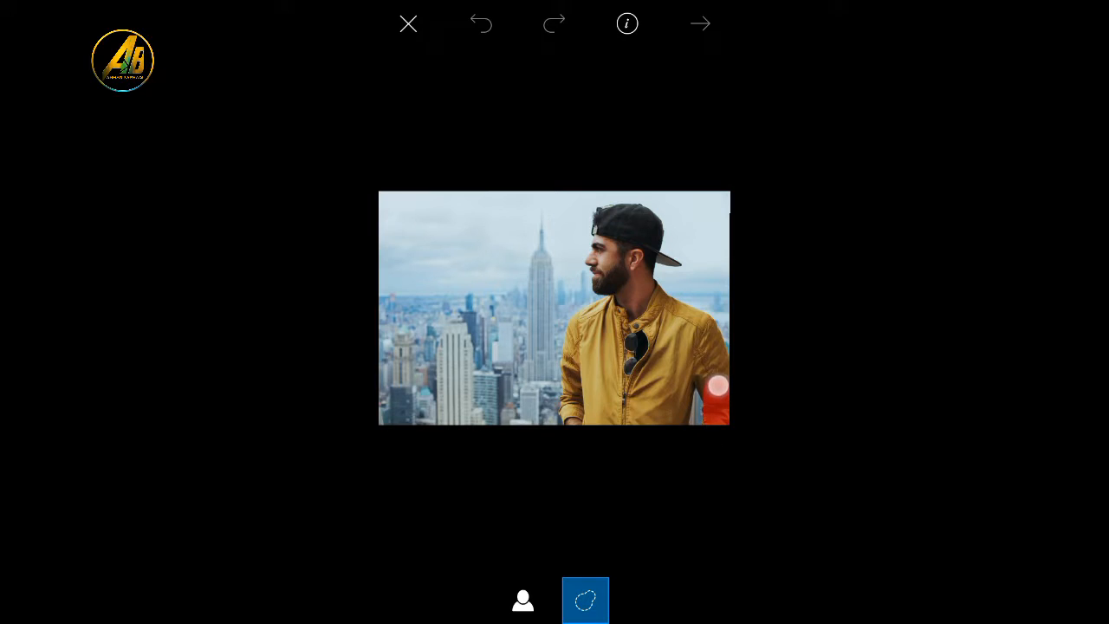
- Trace the man's shoulder, back, cap and full silhouette to cut him out
{"action": "left_click_drag", "start_coordinate": [715, 390], "coordinate": [671, 271]}
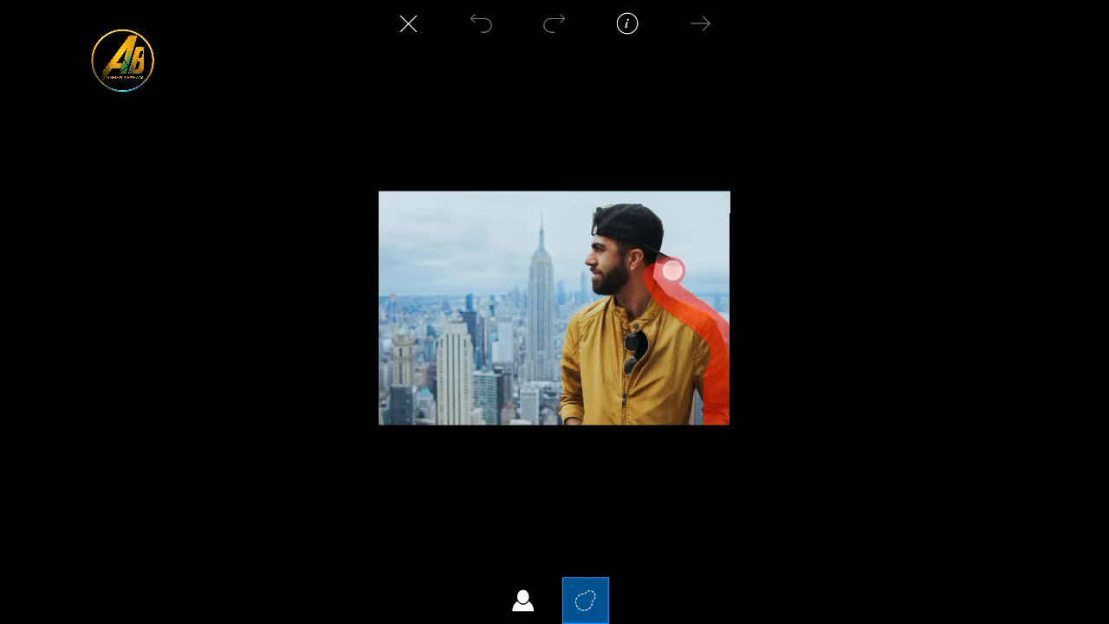
{"action": "left_click_drag", "start_coordinate": [672, 270], "coordinate": [585, 227]}
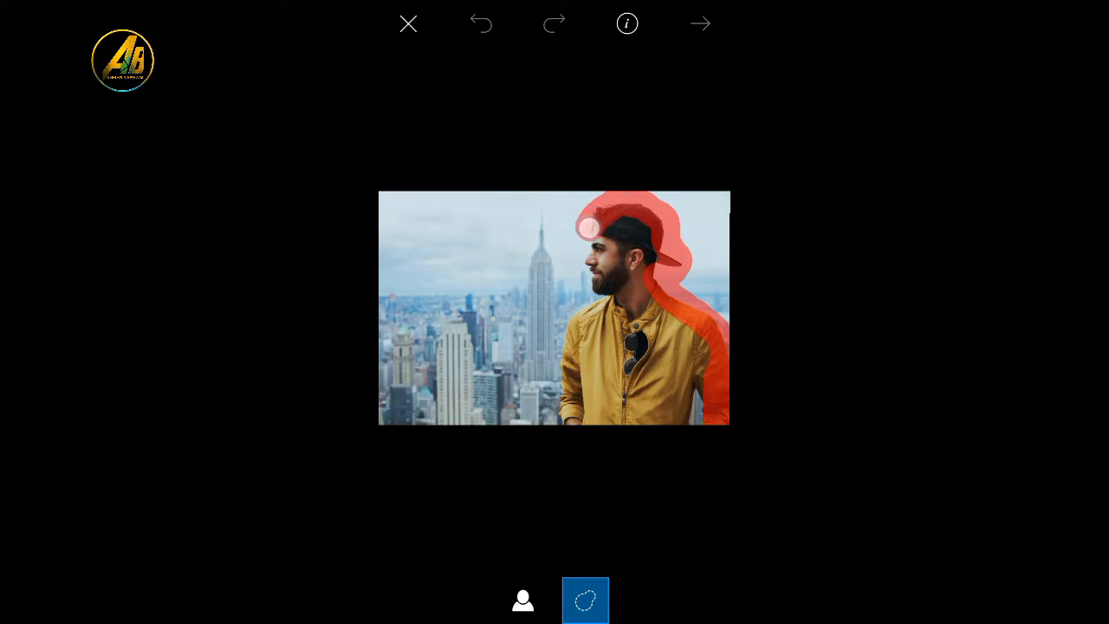
{"action": "left_click_drag", "start_coordinate": [587, 227], "coordinate": [576, 328]}
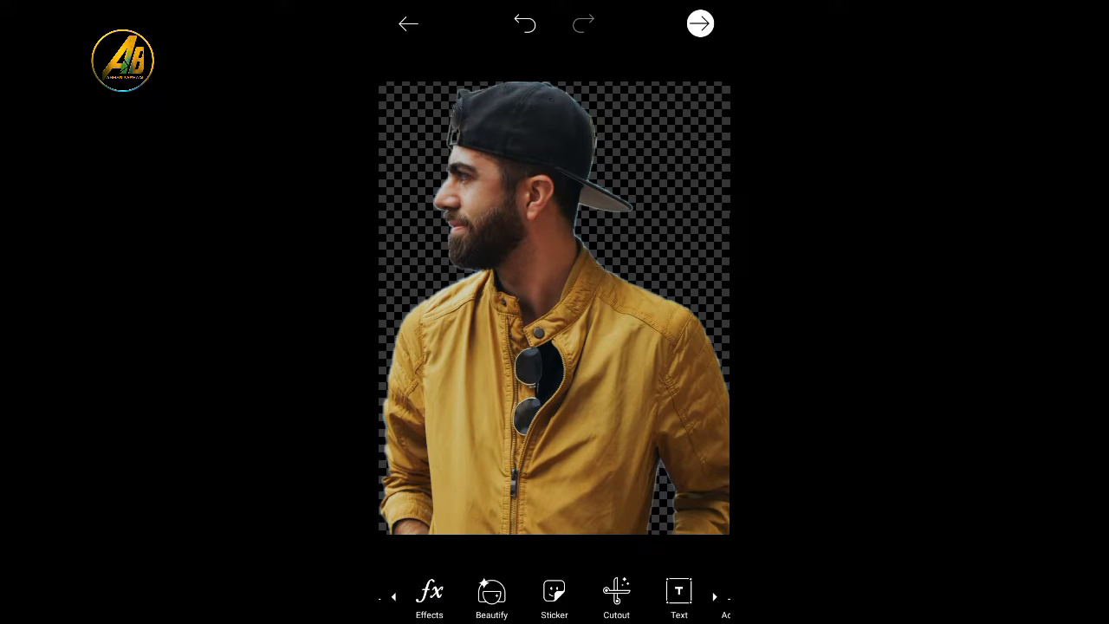
- Apply the B&W effect to the cutout and open its curve settings
{"action": "left_click", "coordinate": [428, 597]}
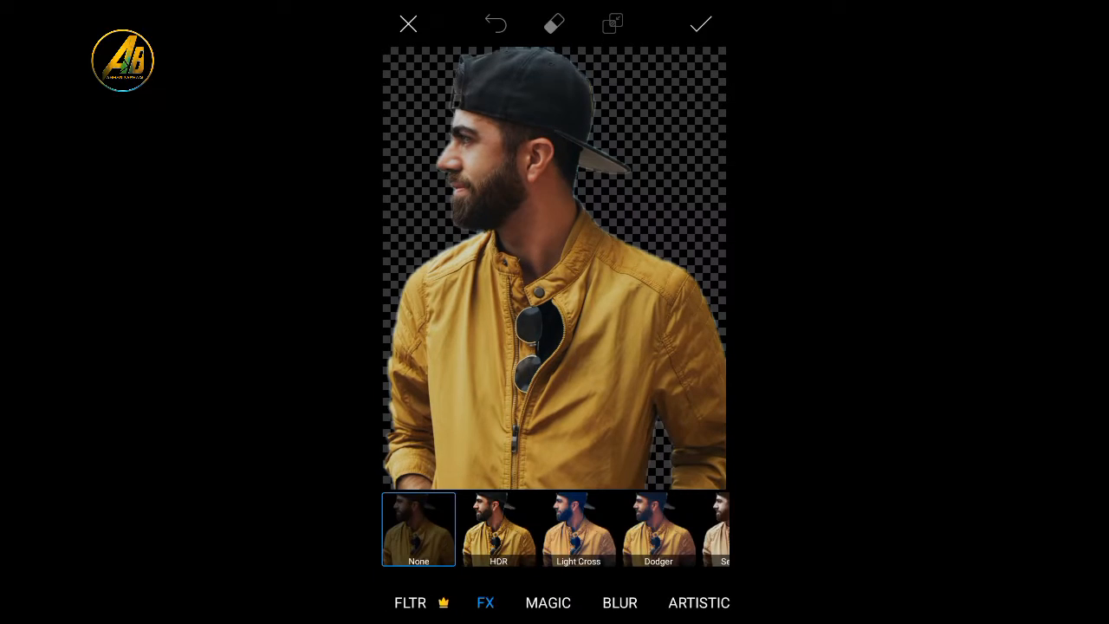
{"action": "scroll", "scroll_direction": "left", "scroll_amount": 3}
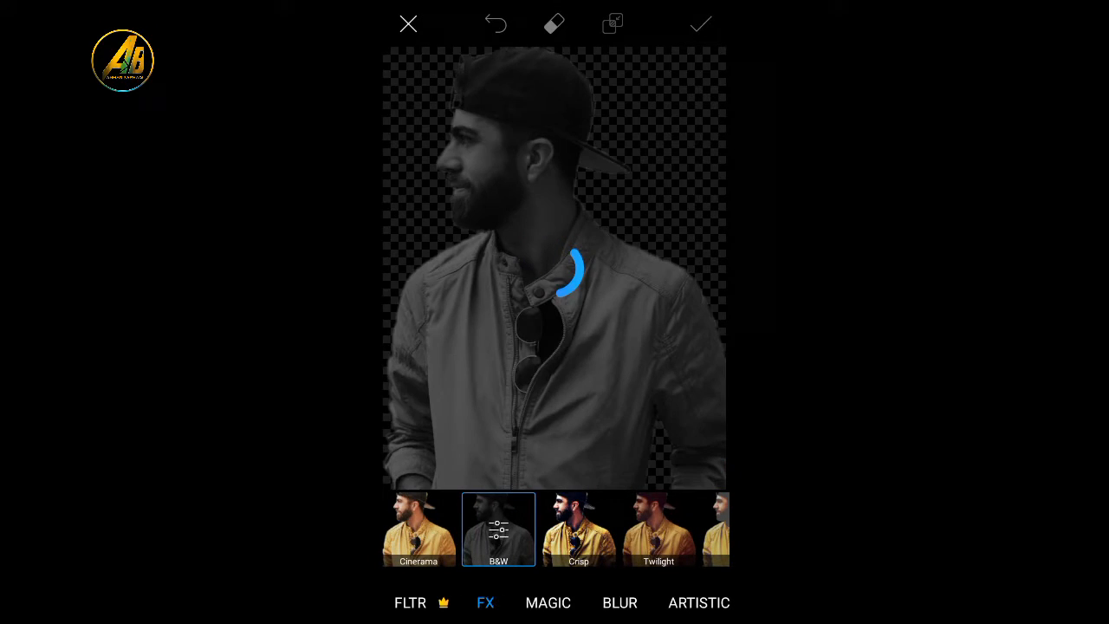
{"action": "left_click", "coordinate": [700, 23]}
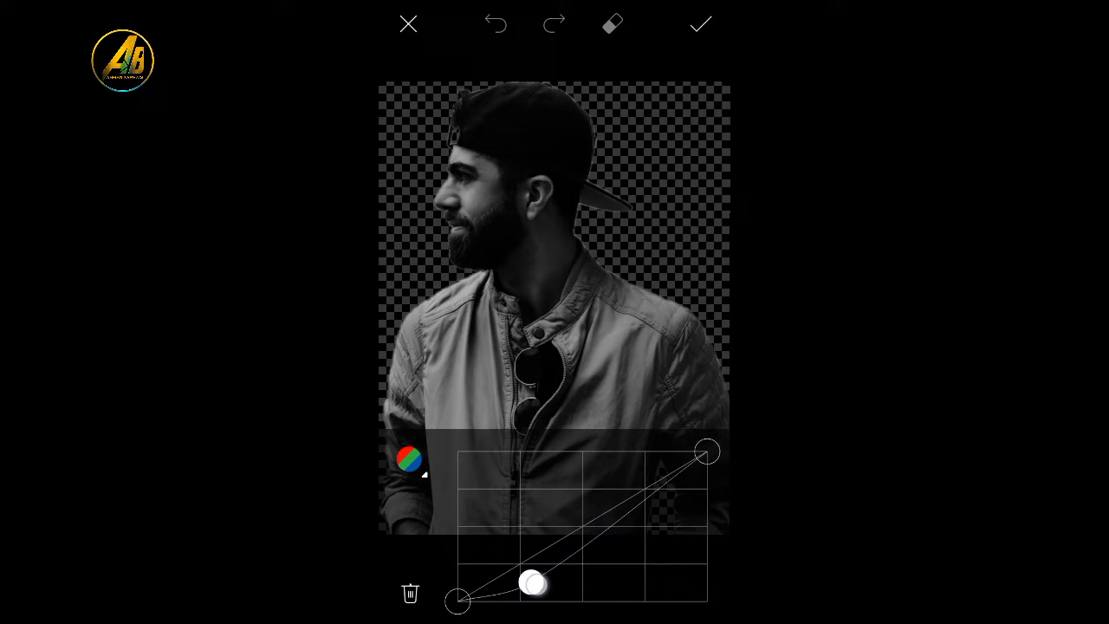
- Shape the B&W tone curve into a moderate contrast curve and apply it
{"action": "left_click_drag", "start_coordinate": [533, 585], "coordinate": [525, 550]}
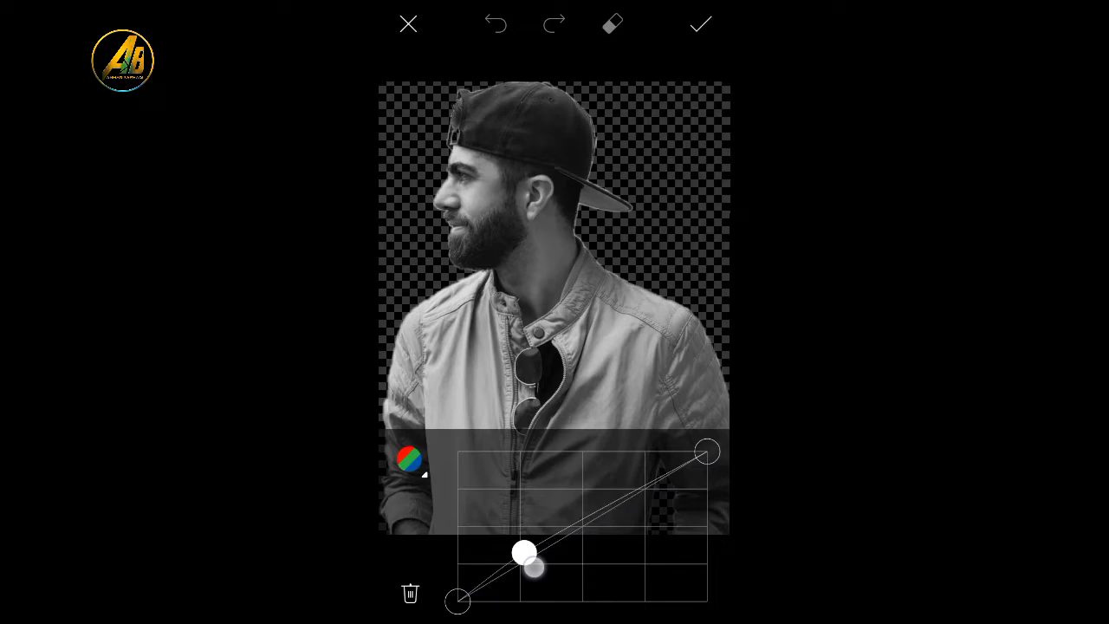
{"action": "left_click_drag", "start_coordinate": [524, 552], "coordinate": [500, 593]}
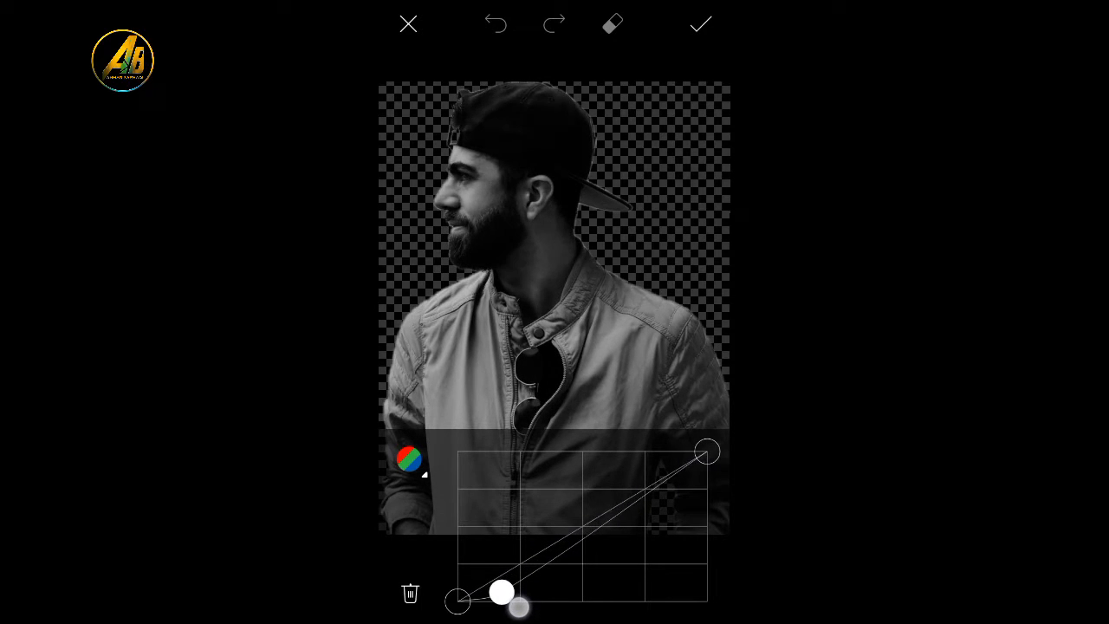
{"action": "left_click_drag", "start_coordinate": [511, 602], "coordinate": [581, 577]}
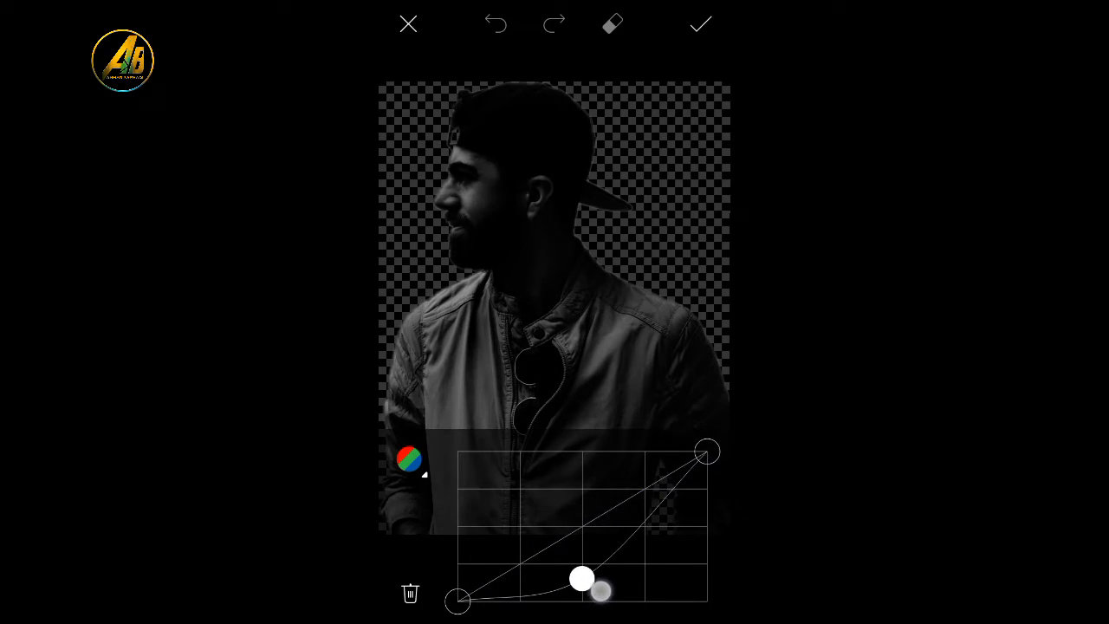
{"action": "left_click_drag", "start_coordinate": [581, 578], "coordinate": [571, 559]}
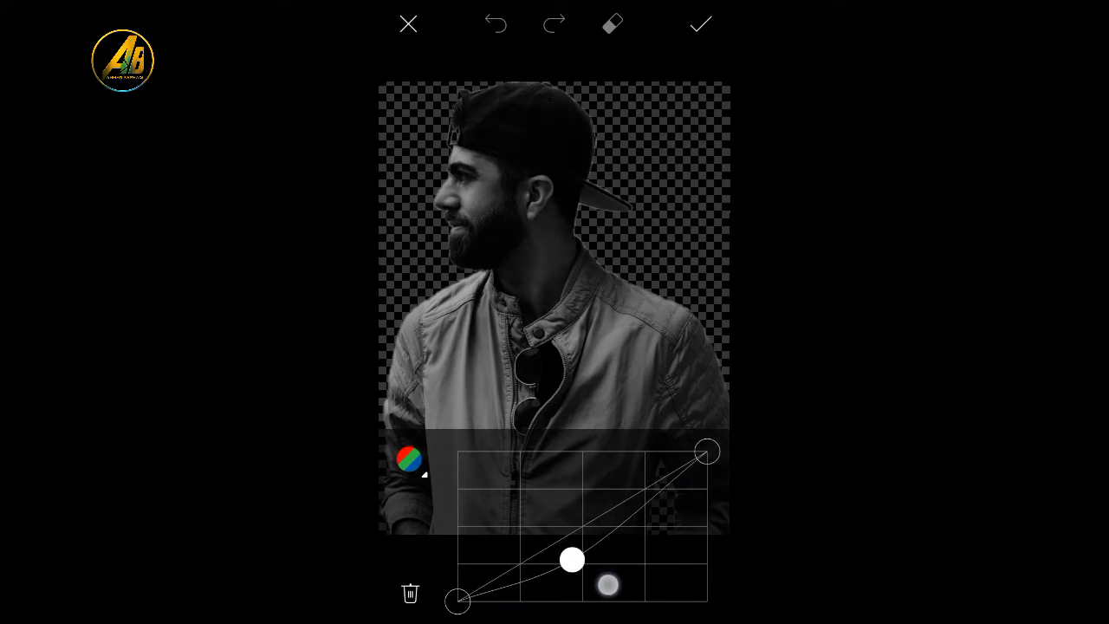
{"action": "left_click_drag", "start_coordinate": [572, 560], "coordinate": [589, 557]}
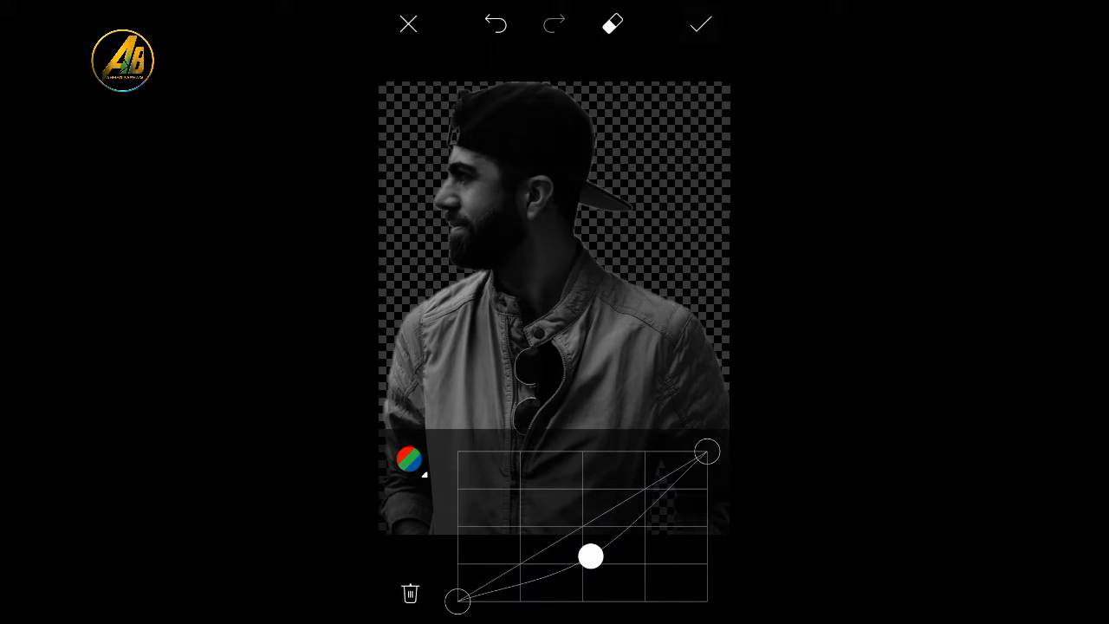
{"action": "left_click", "coordinate": [700, 23]}
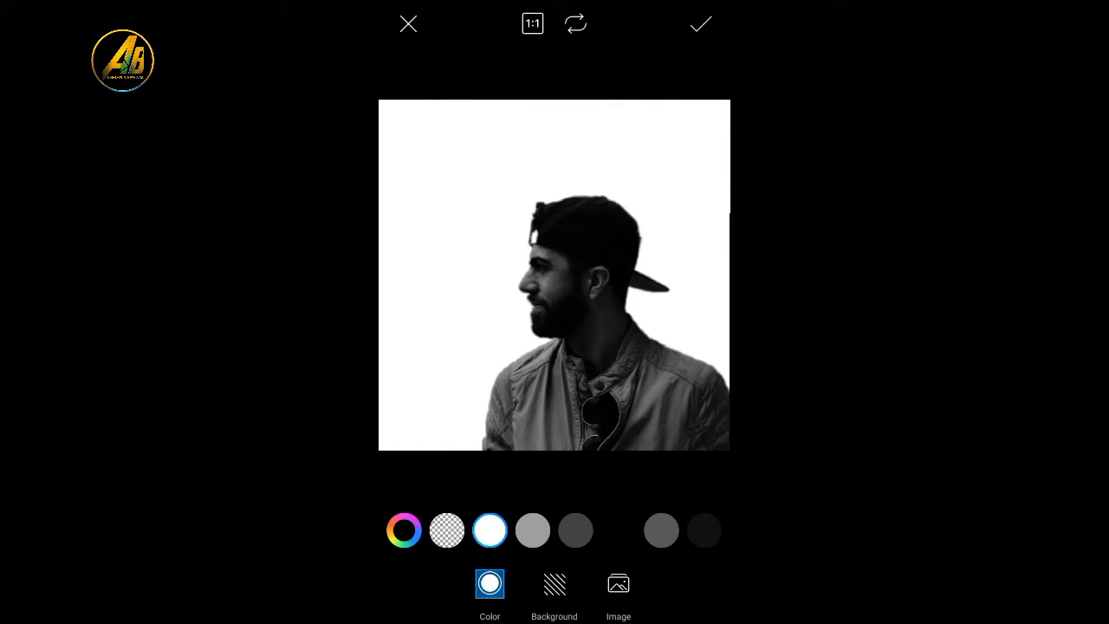
- Confirm the white square background and add the night skyline photo with Screen blending
{"action": "left_click", "coordinate": [700, 24]}
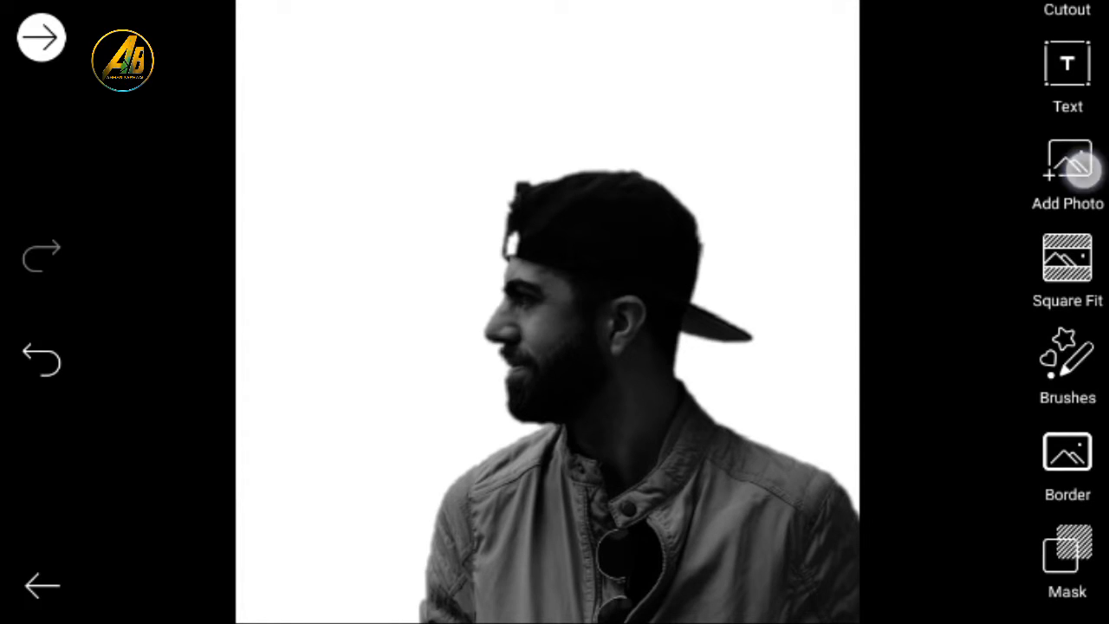
{"action": "left_click", "coordinate": [1067, 173]}
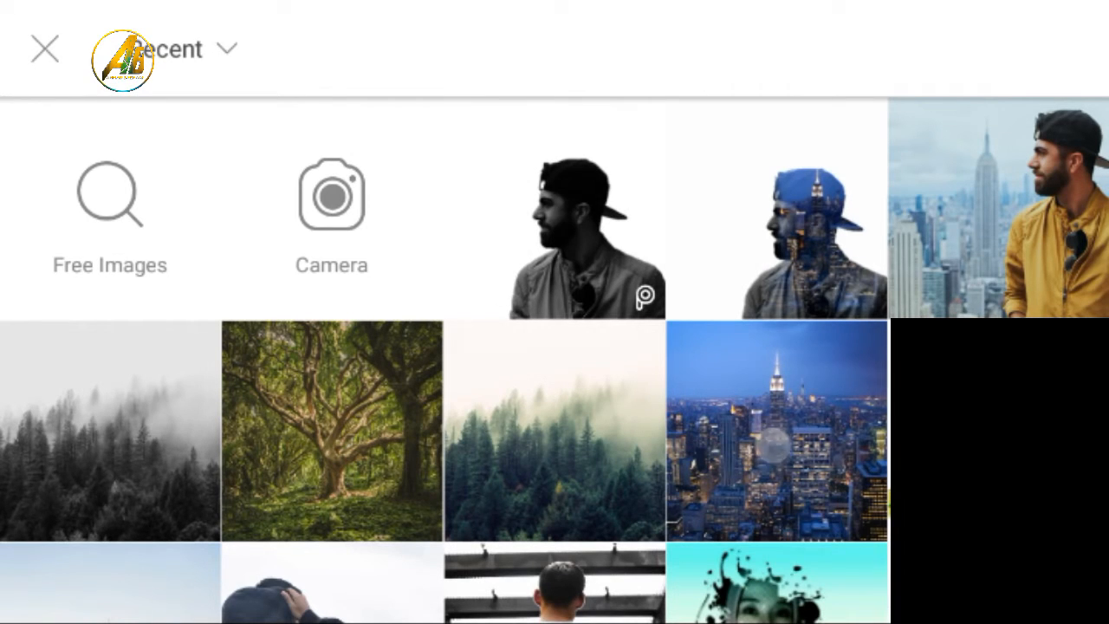
{"action": "left_click", "coordinate": [576, 234]}
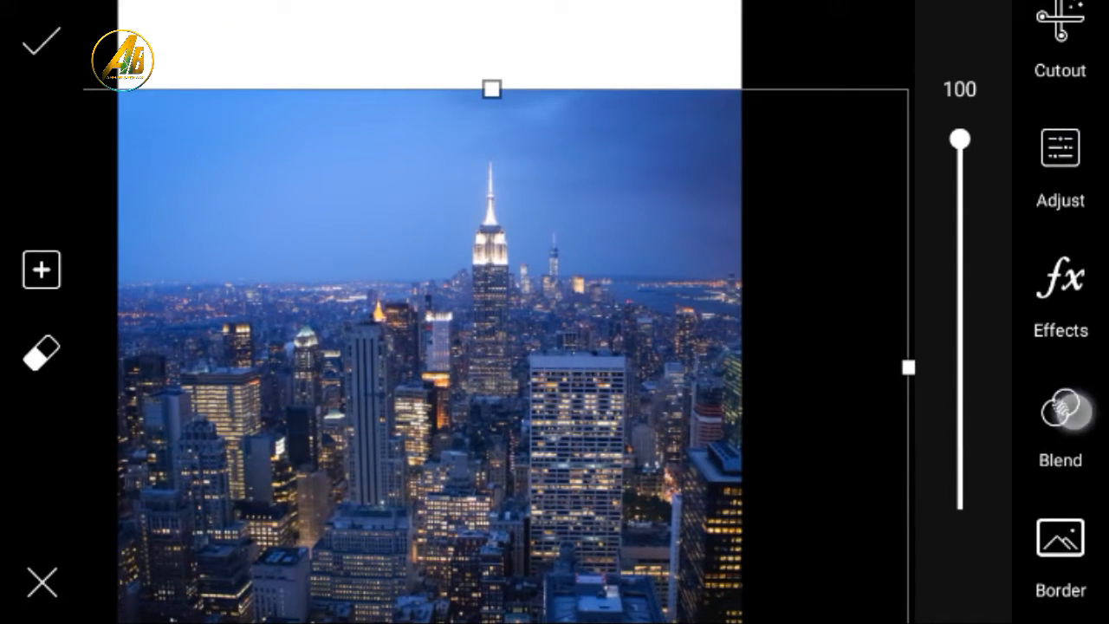
{"action": "left_click", "coordinate": [1060, 408]}
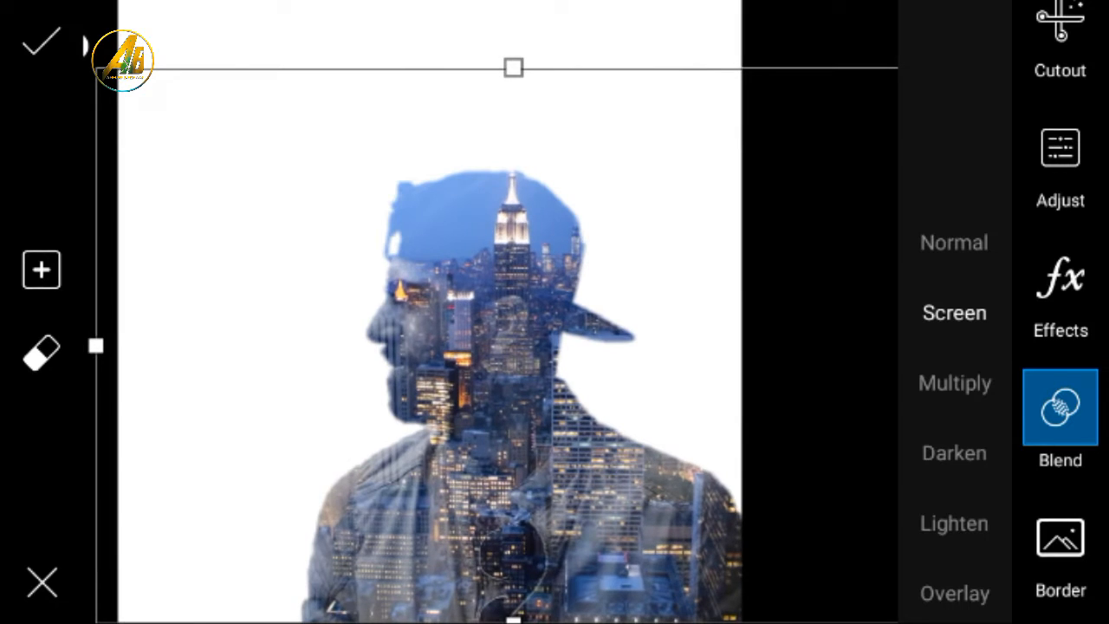
{"action": "left_click", "coordinate": [41, 354]}
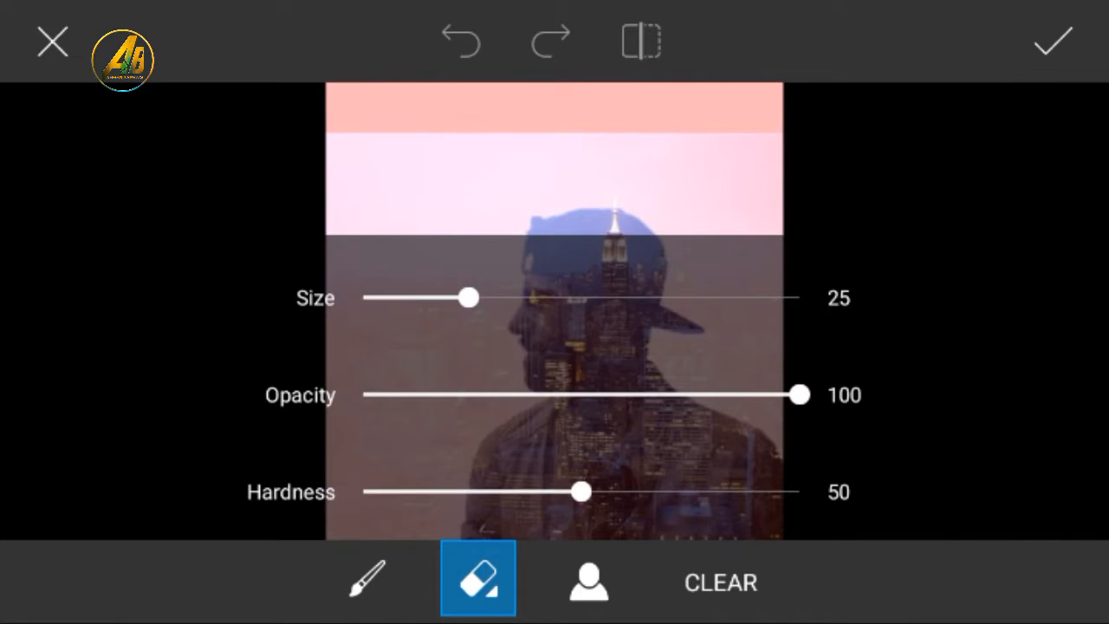
- Make the eraser brush smaller and softer, then erase the overlay behind the head
{"action": "left_click_drag", "start_coordinate": [468, 299], "coordinate": [492, 298]}
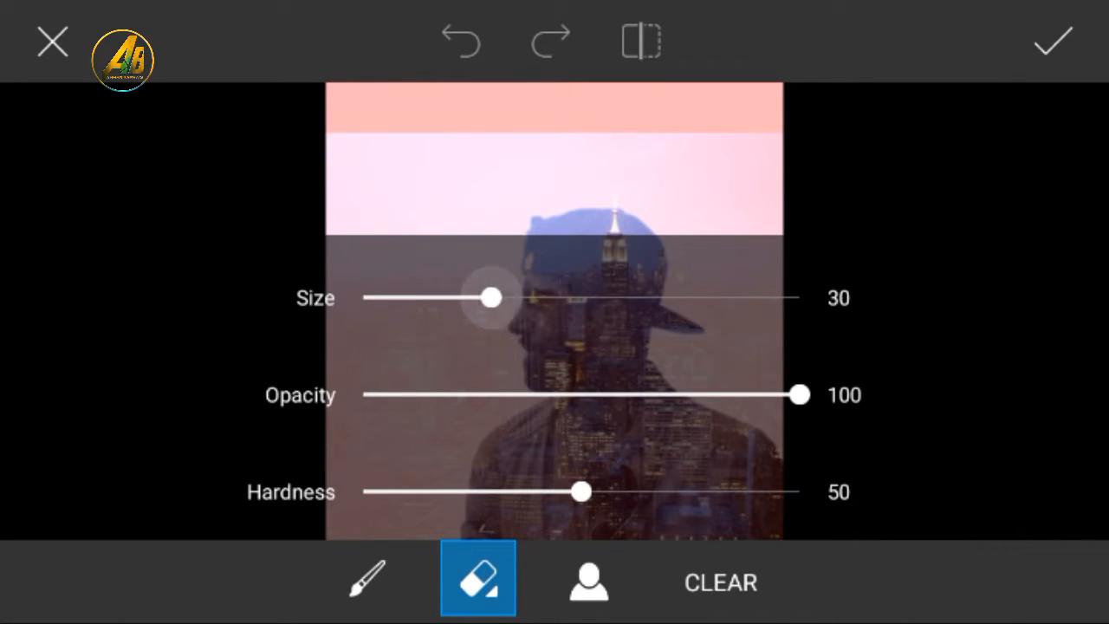
{"action": "left_click_drag", "start_coordinate": [494, 298], "coordinate": [451, 298]}
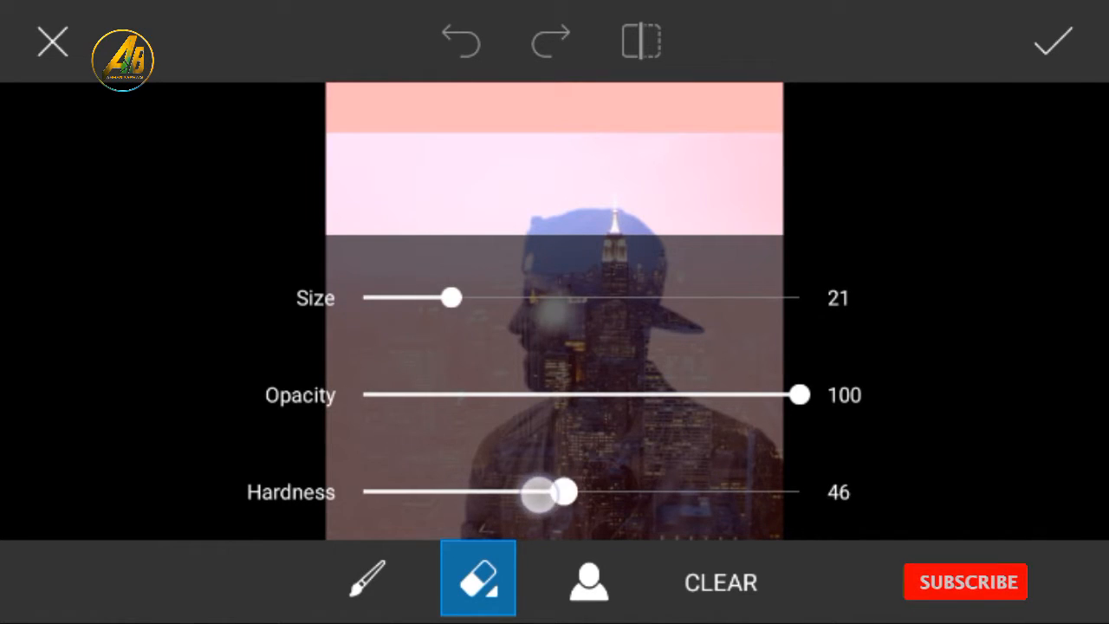
{"action": "left_click_drag", "start_coordinate": [797, 395], "coordinate": [620, 394]}
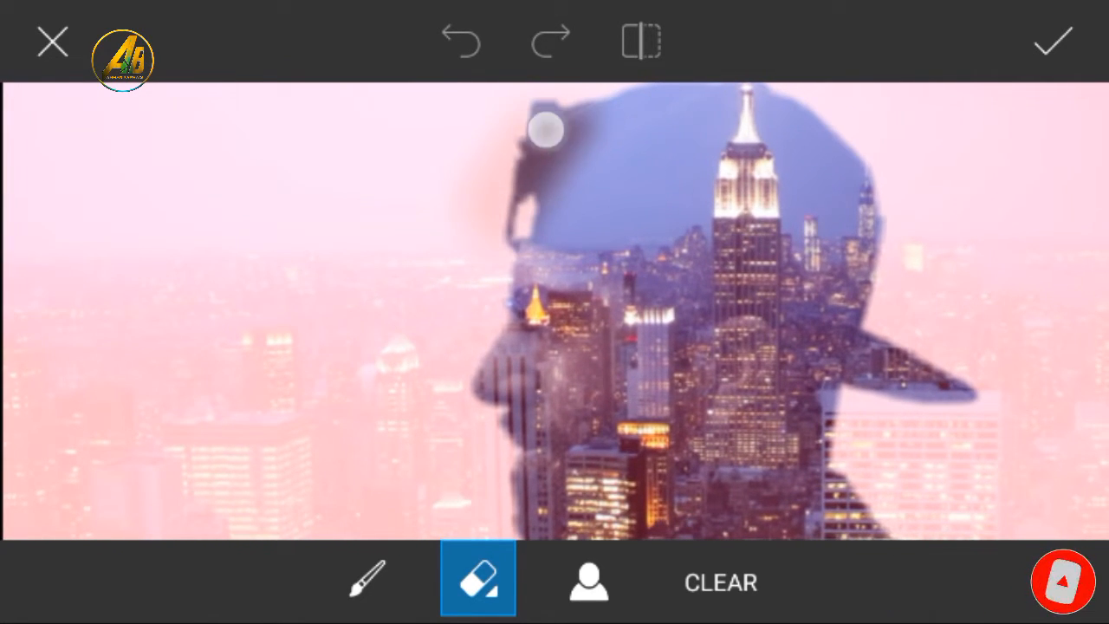
{"action": "left_click", "coordinate": [479, 577]}
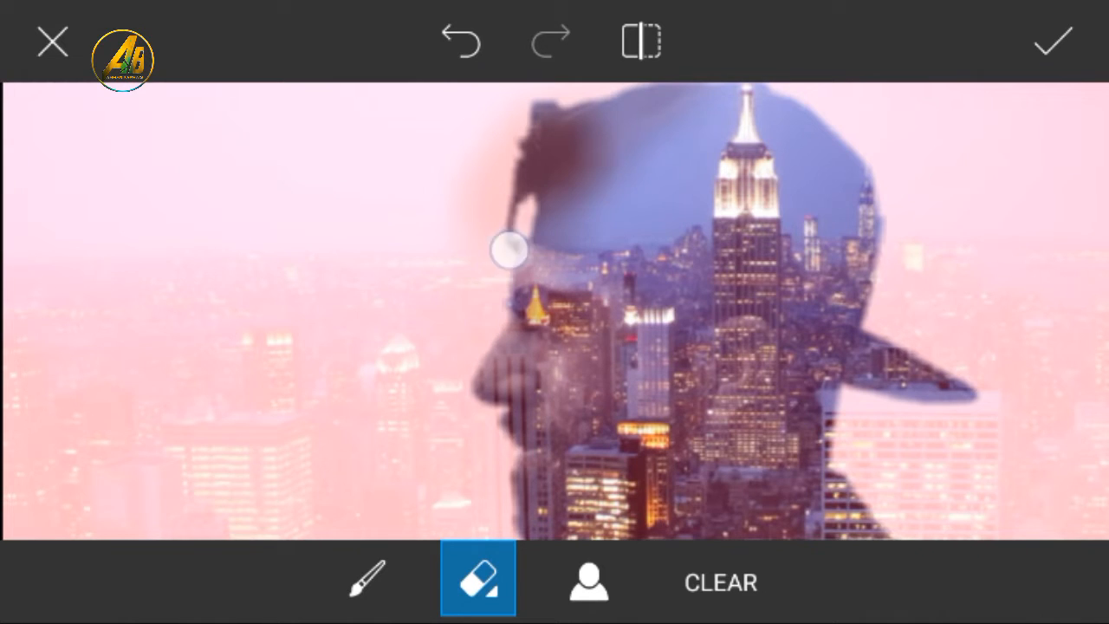
- Erase the skyline from the face, beard, jaw and shoulder, then apply the blend
{"action": "left_click_drag", "start_coordinate": [509, 251], "coordinate": [624, 98]}
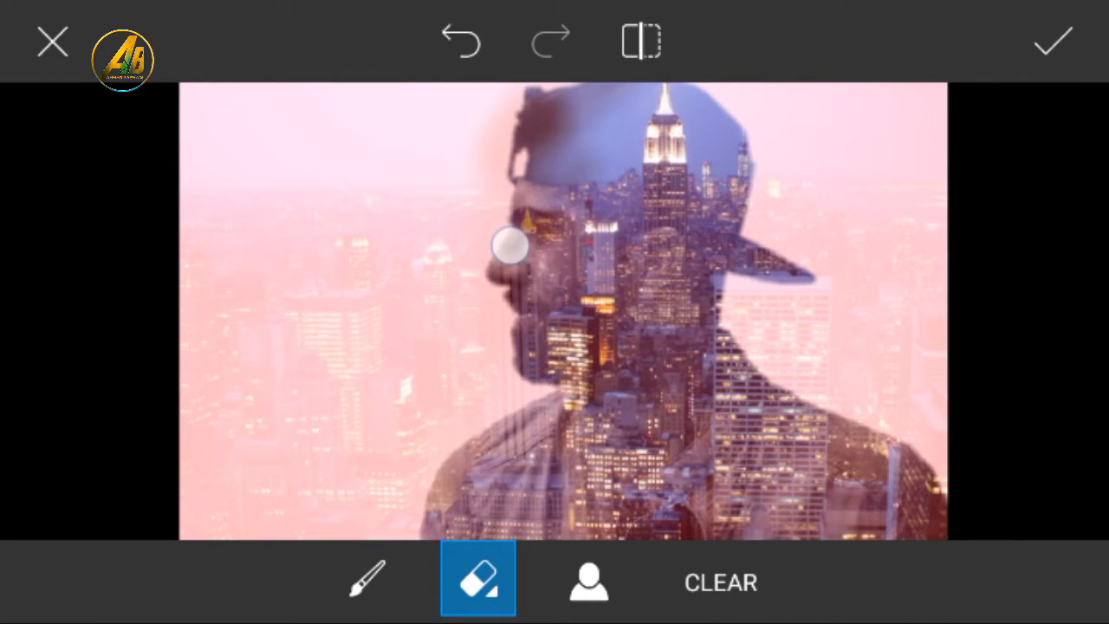
{"action": "left_click_drag", "start_coordinate": [511, 247], "coordinate": [594, 130]}
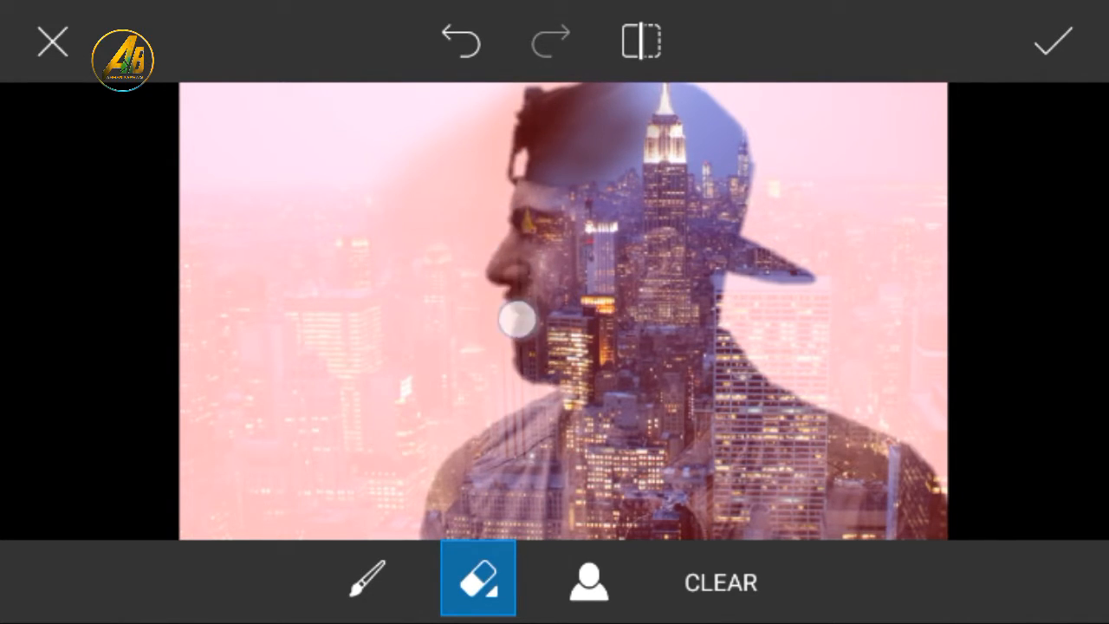
{"action": "left_click_drag", "start_coordinate": [515, 321], "coordinate": [451, 507]}
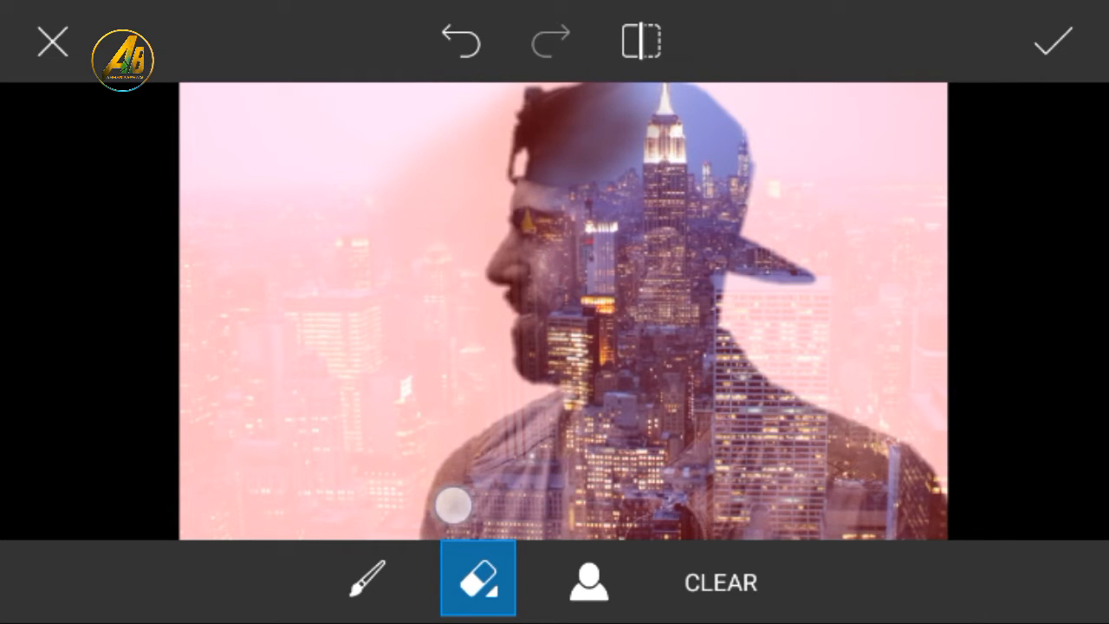
{"action": "left_click_drag", "start_coordinate": [453, 505], "coordinate": [414, 253]}
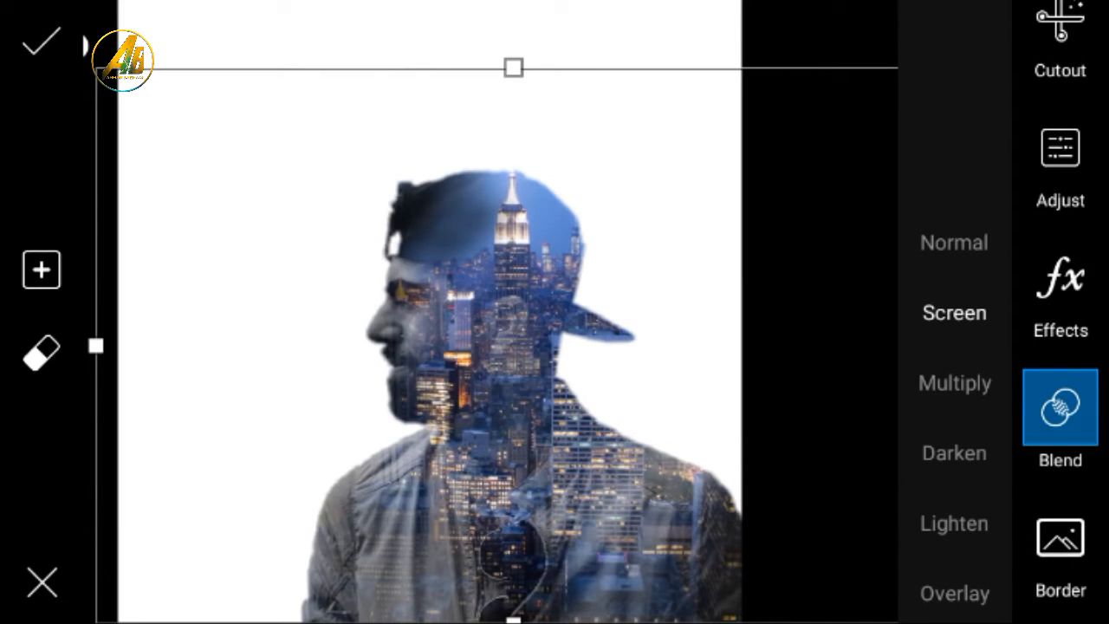
{"action": "left_click", "coordinate": [42, 43]}
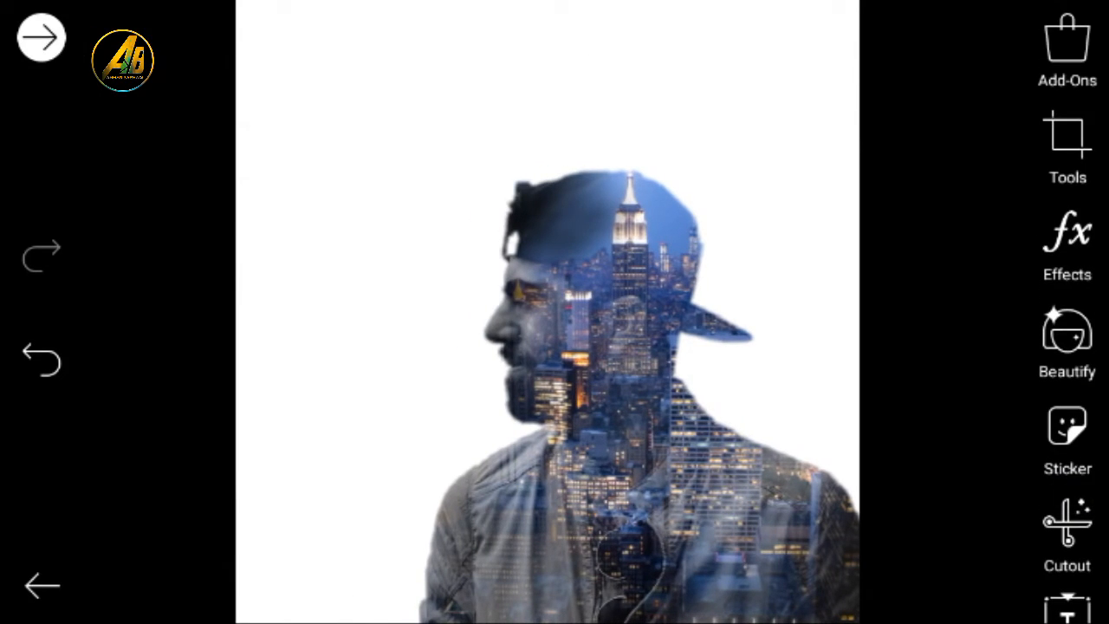
{"action": "left_click", "coordinate": [1067, 148]}
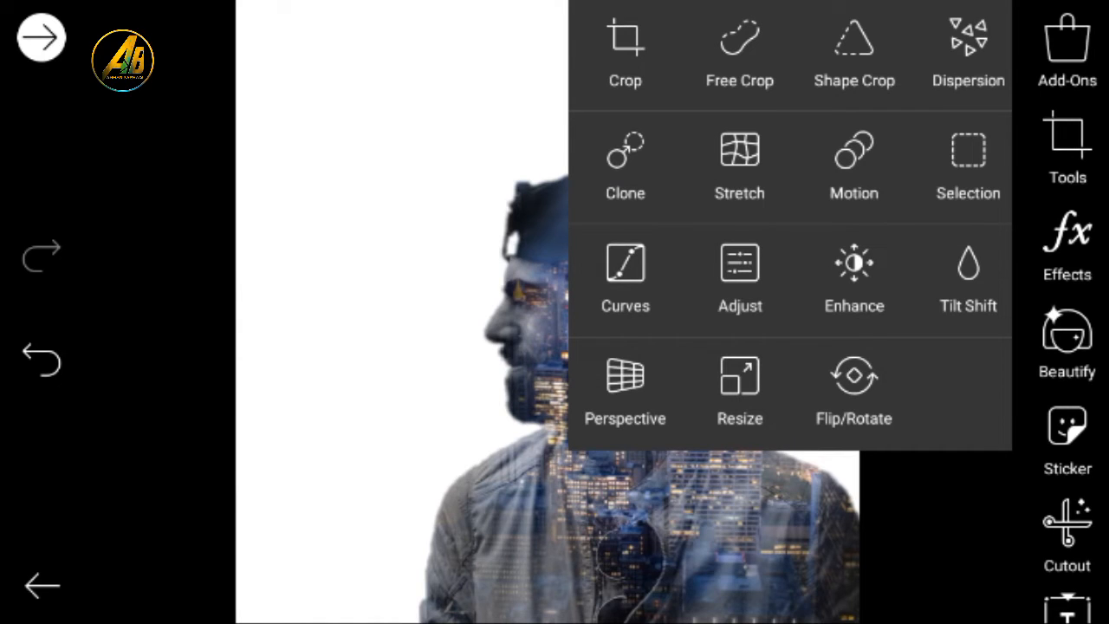
- Set brightness to about -57 and contrast to +30, then apply
{"action": "left_click", "coordinate": [739, 277]}
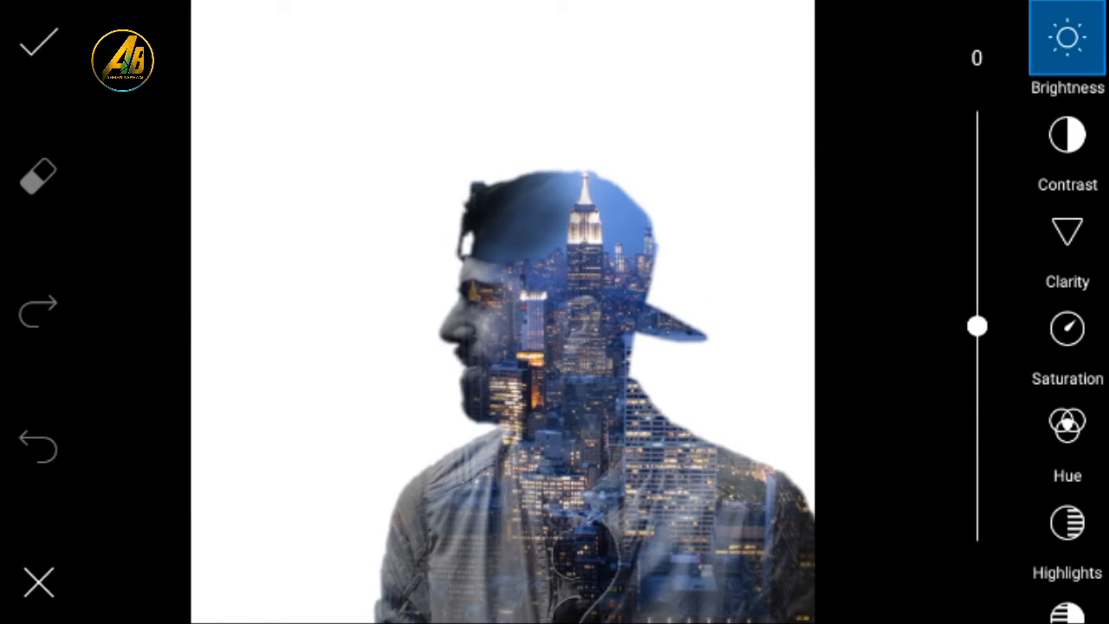
{"action": "left_click_drag", "start_coordinate": [976, 325], "coordinate": [976, 437]}
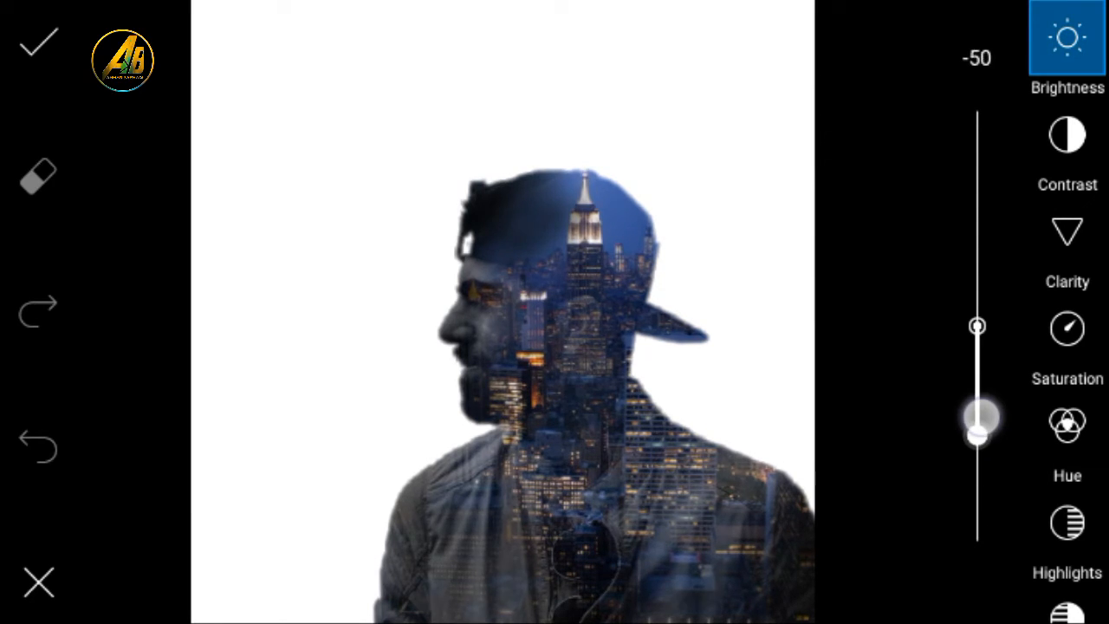
{"action": "left_click_drag", "start_coordinate": [976, 420], "coordinate": [977, 449]}
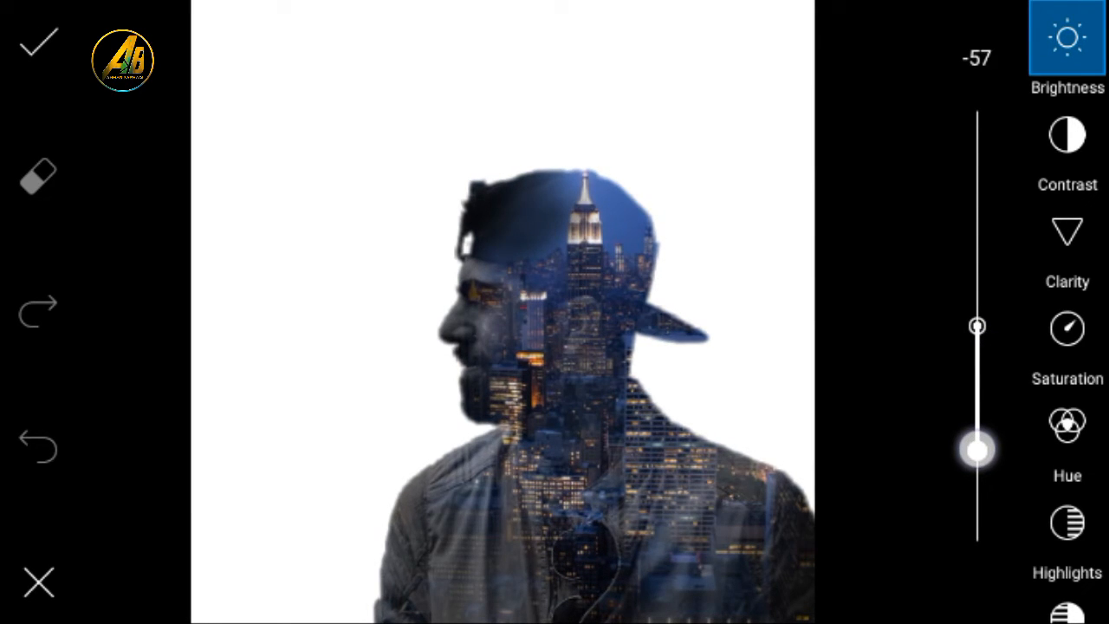
{"action": "left_click_drag", "start_coordinate": [976, 448], "coordinate": [977, 358]}
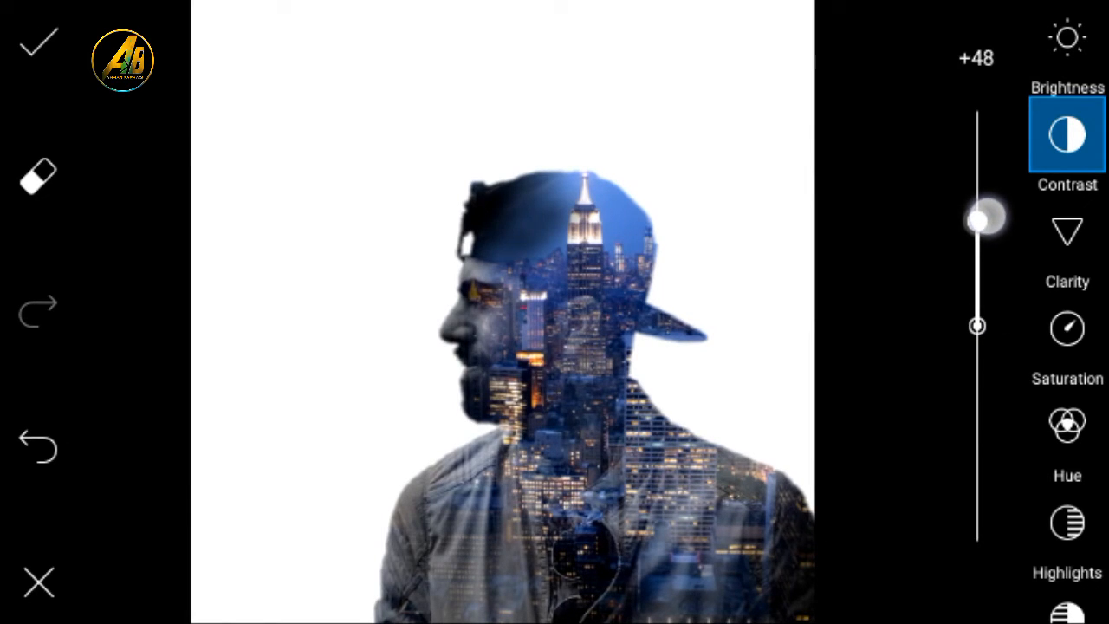
{"action": "left_click_drag", "start_coordinate": [976, 217], "coordinate": [976, 468]}
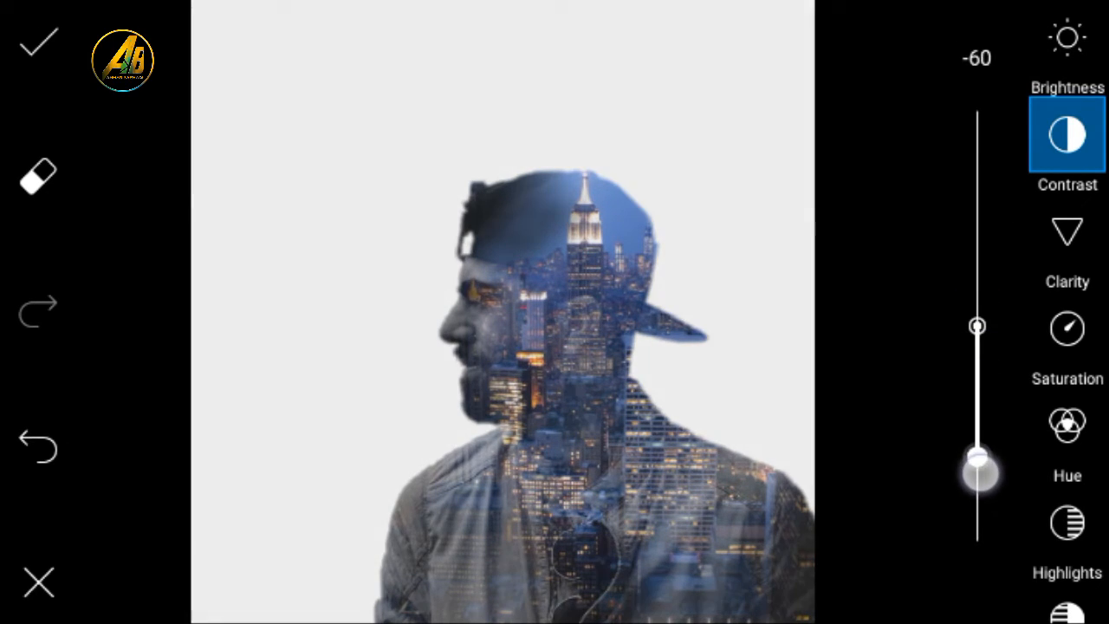
{"action": "left_click_drag", "start_coordinate": [977, 464], "coordinate": [978, 260]}
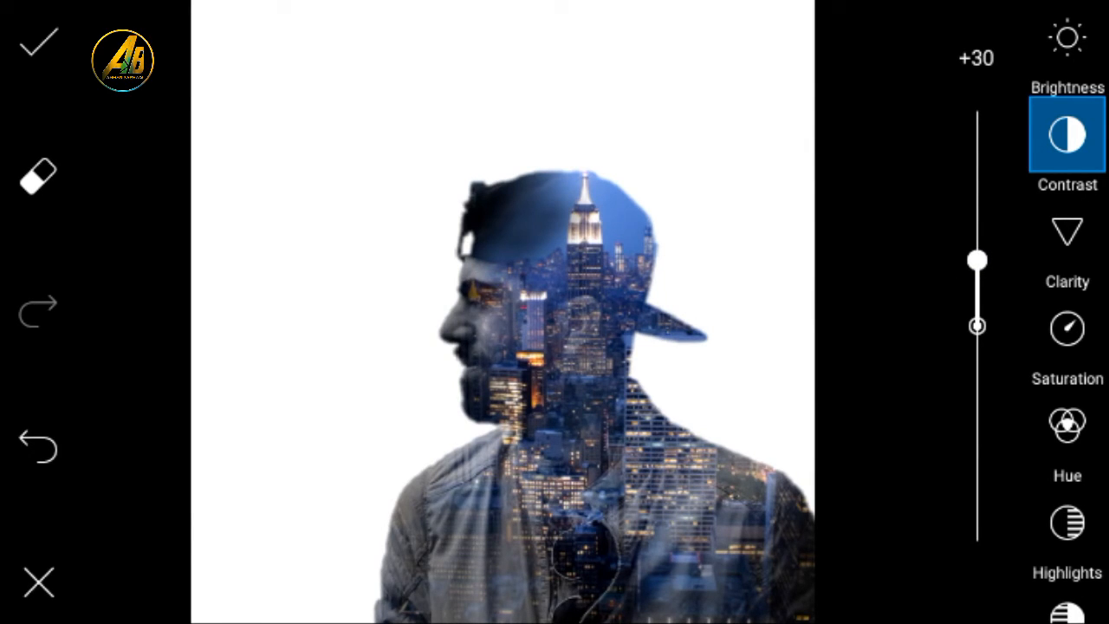
{"action": "left_click", "coordinate": [38, 44]}
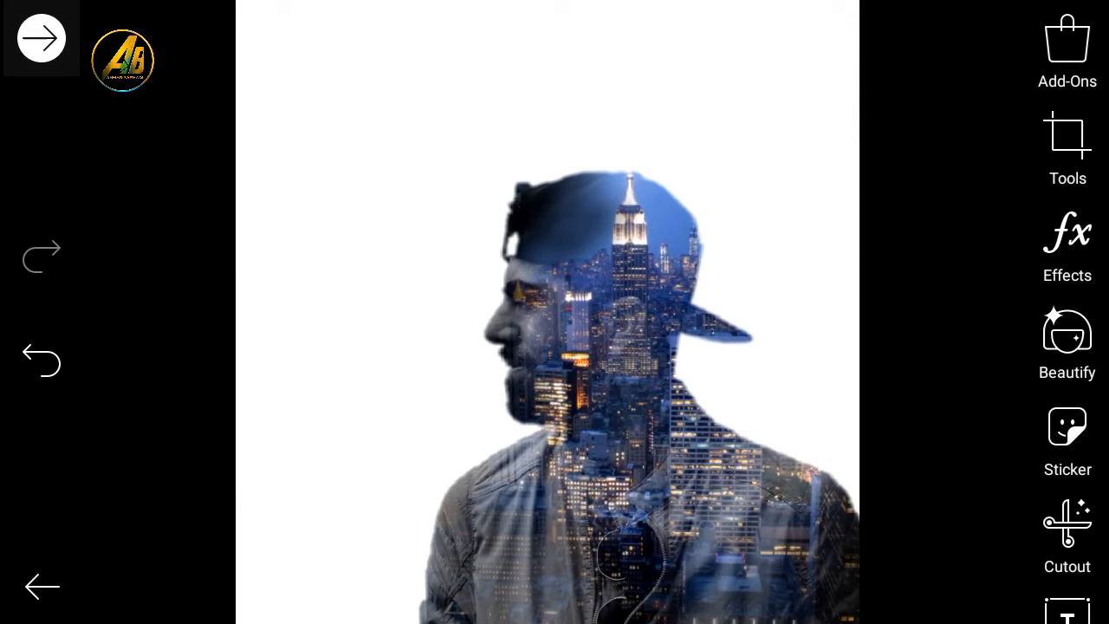
- Save the finished double exposure picture to the device and dismiss the Saved to Gallery notice
{"action": "left_click", "coordinate": [39, 37]}
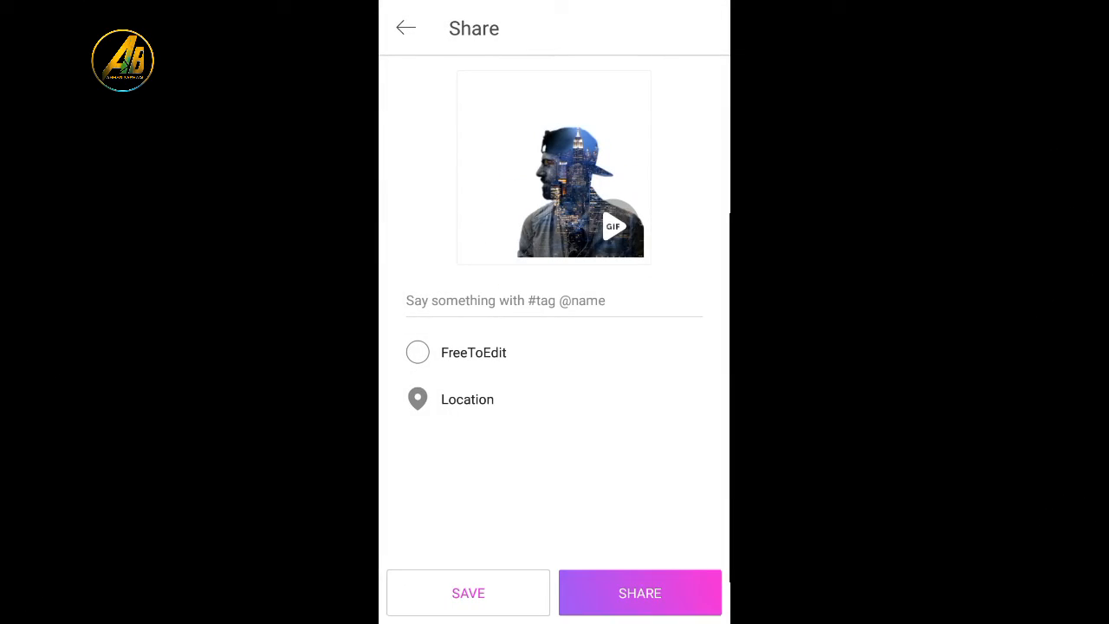
{"action": "left_click", "coordinate": [639, 592]}
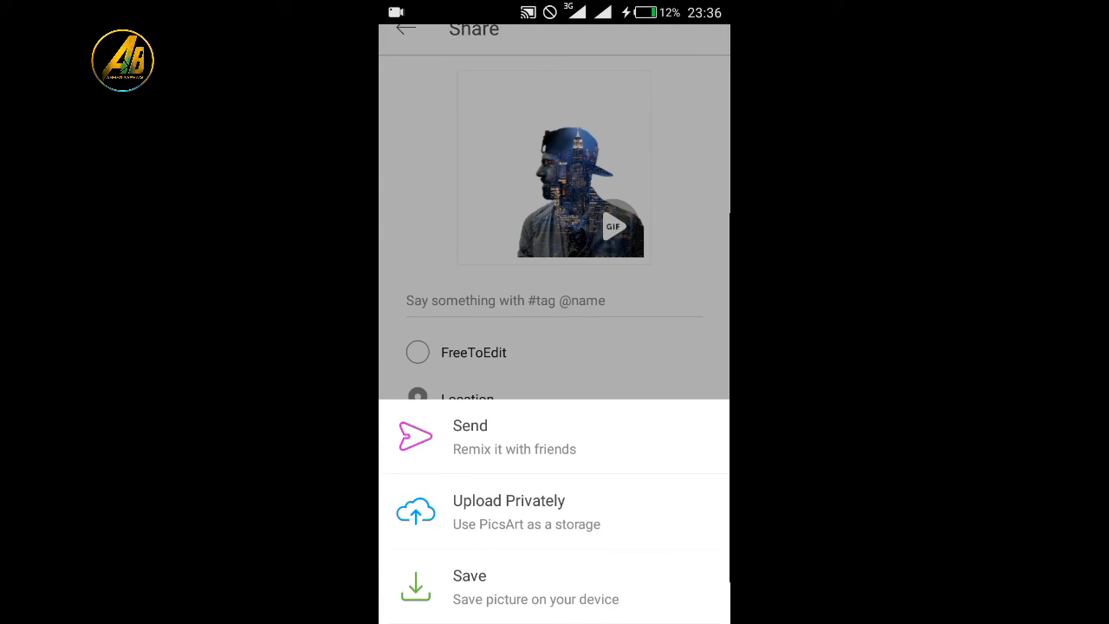
{"action": "left_click", "coordinate": [469, 576]}
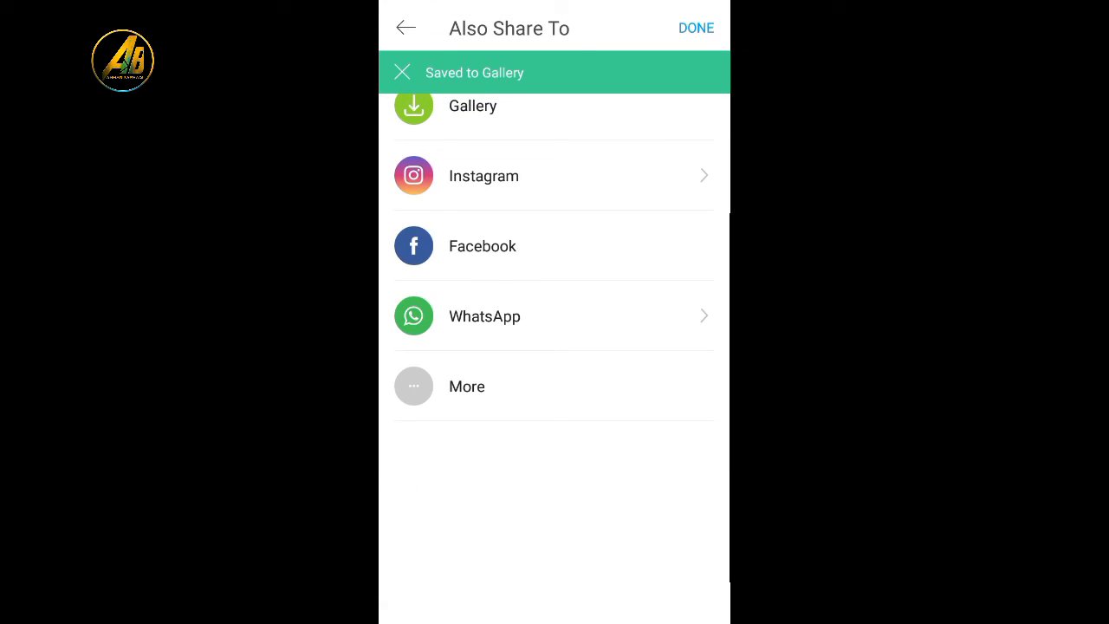
{"action": "left_click", "coordinate": [401, 72]}
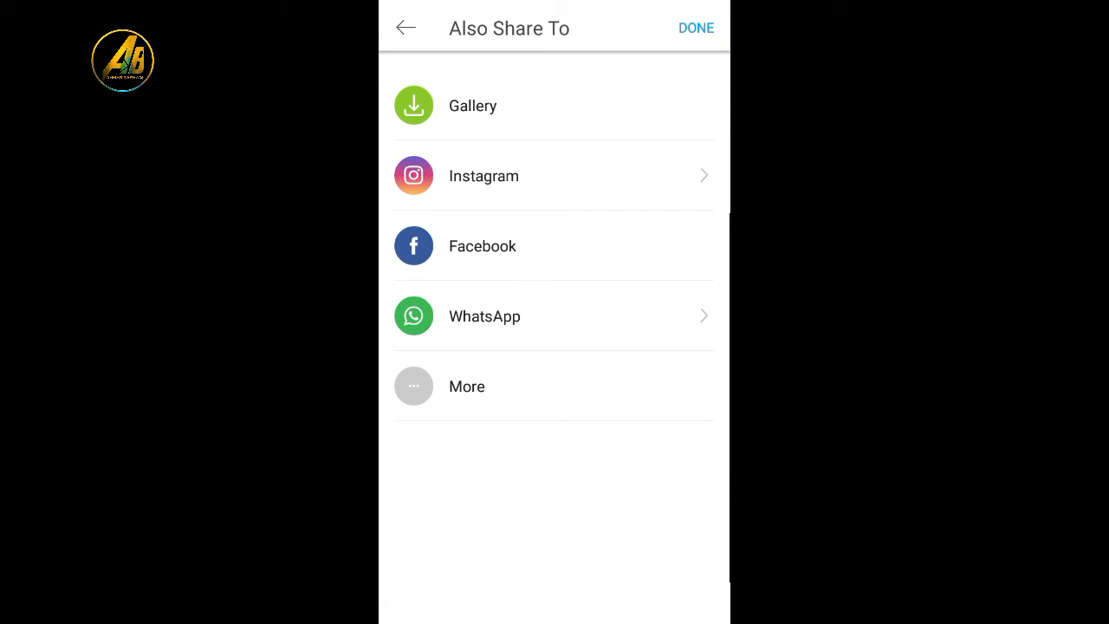